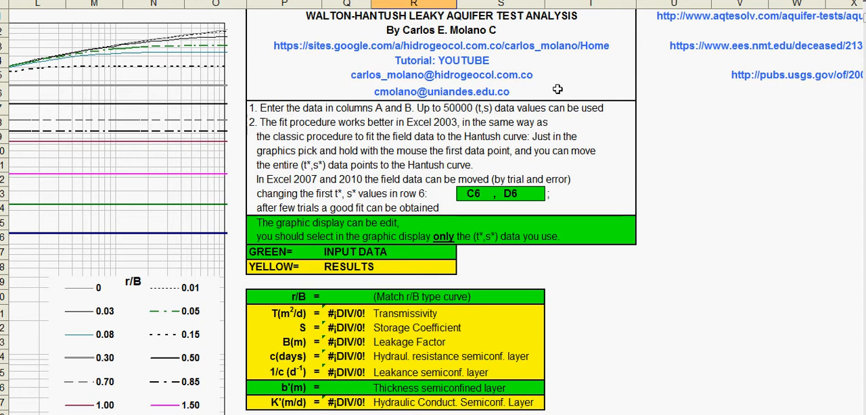
{"action": "mouse_move", "coordinate": [515, 72]}
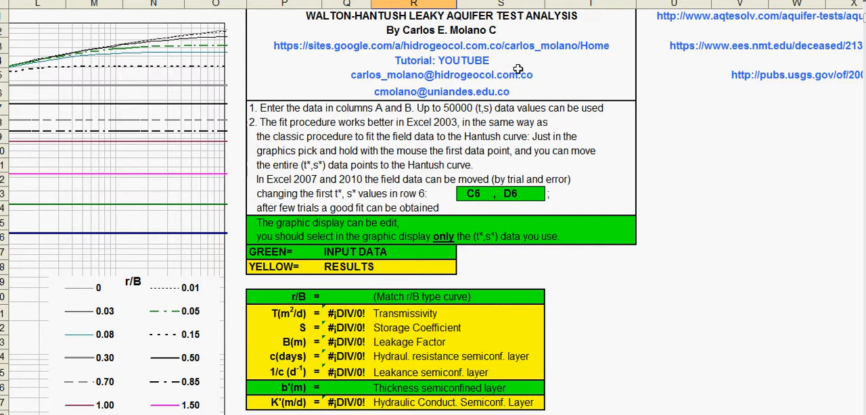
{"action": "mouse_move", "coordinate": [414, 24]}
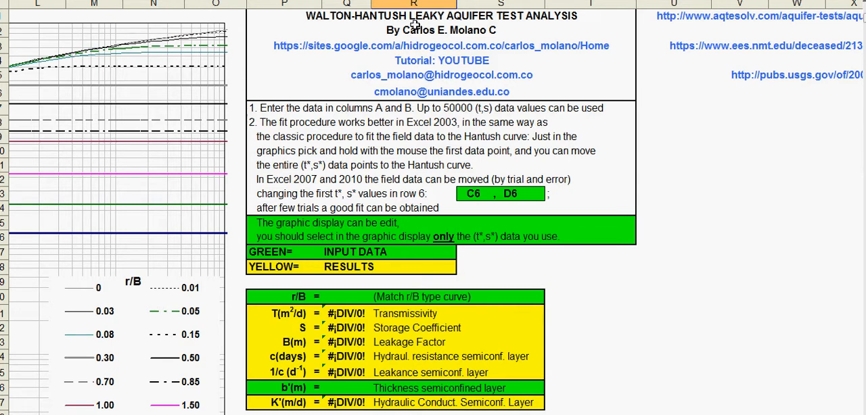
{"action": "mouse_move", "coordinate": [409, 35]}
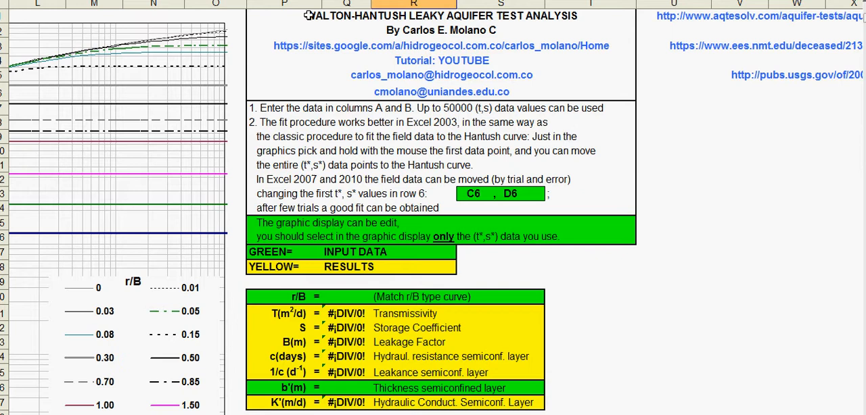
{"action": "mouse_move", "coordinate": [290, 97]}
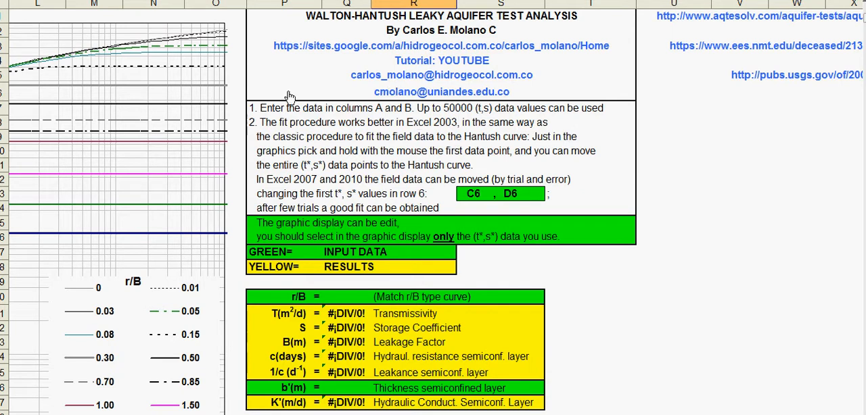
{"action": "mouse_move", "coordinate": [273, 39]}
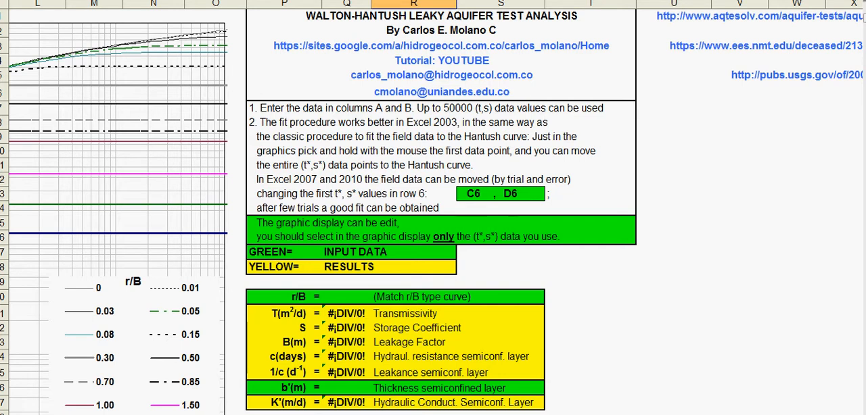
- Scroll the worksheet to reveal the reference links to aquifer-testing and USGS sources
{"action": "scroll", "scroll_direction": "right", "scroll_amount": 3}
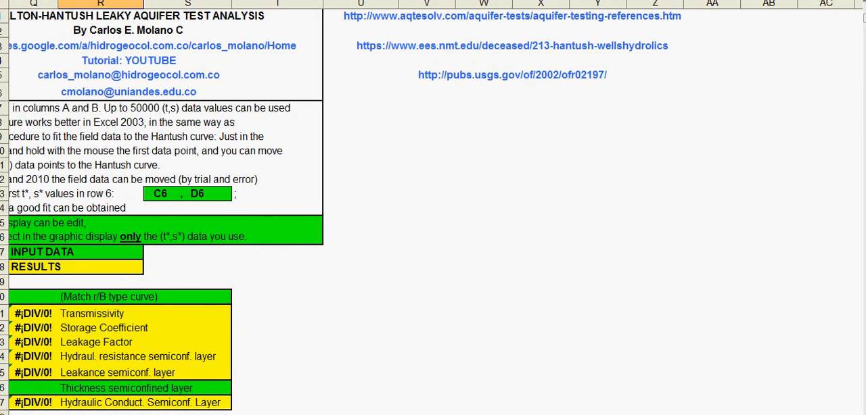
{"action": "mouse_move", "coordinate": [620, 198]}
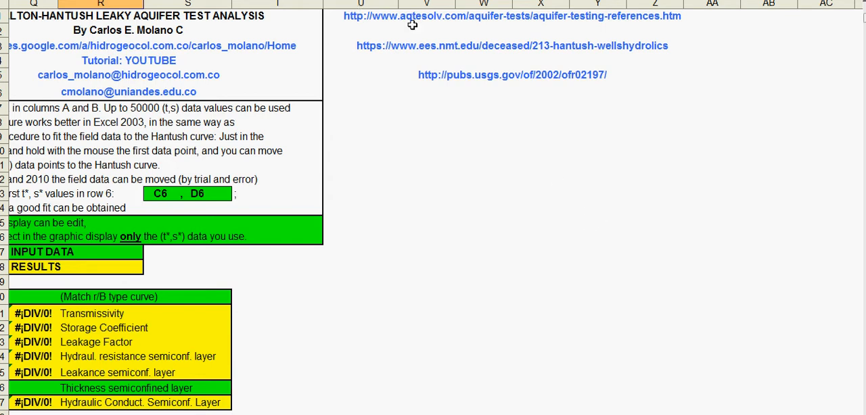
{"action": "mouse_move", "coordinate": [720, 21]}
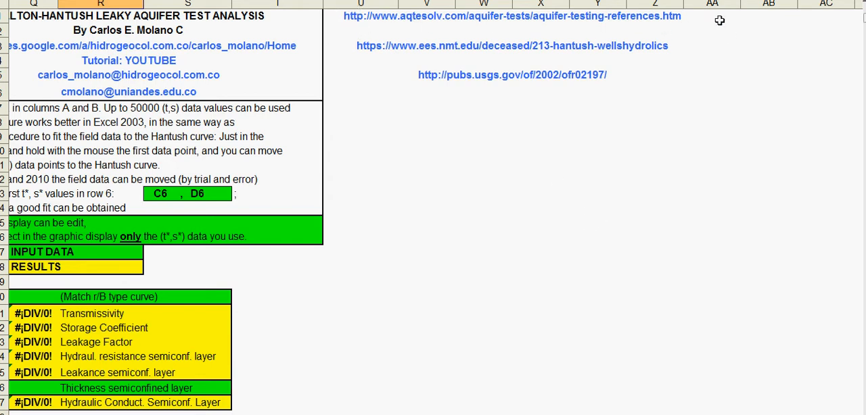
{"action": "mouse_move", "coordinate": [716, 16]}
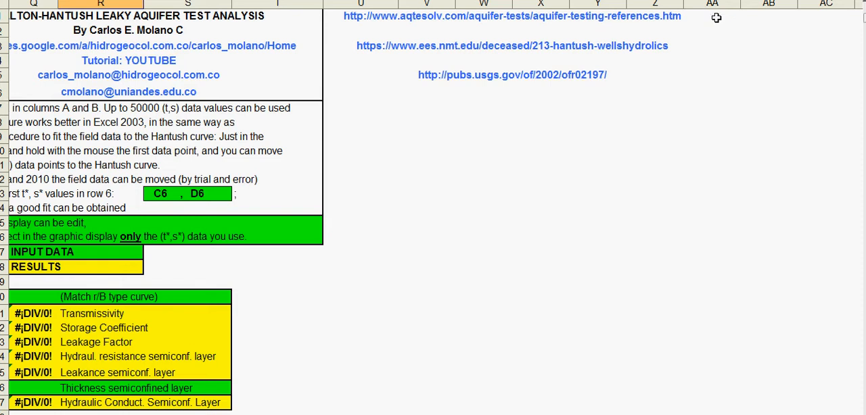
{"action": "mouse_move", "coordinate": [682, 54]}
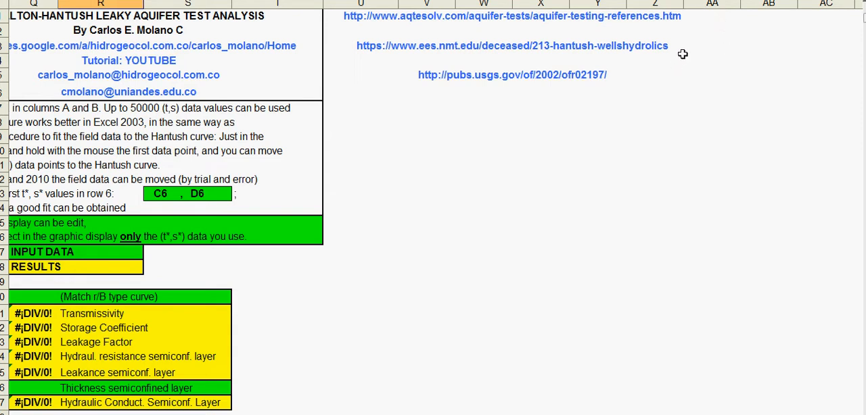
{"action": "mouse_move", "coordinate": [475, 76]}
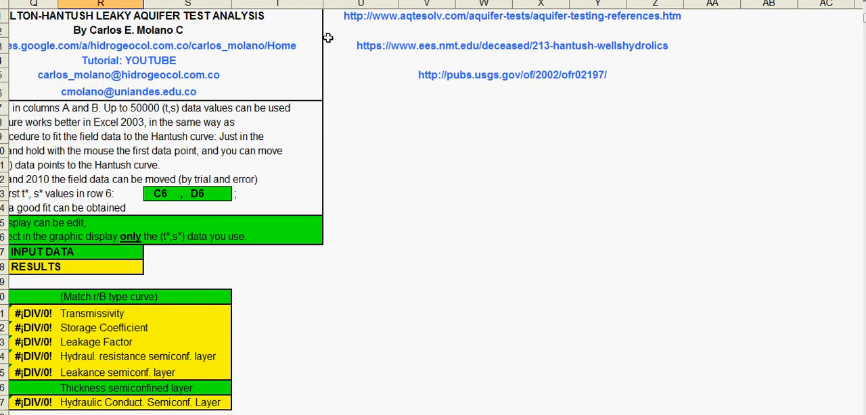
{"action": "mouse_move", "coordinate": [726, 89]}
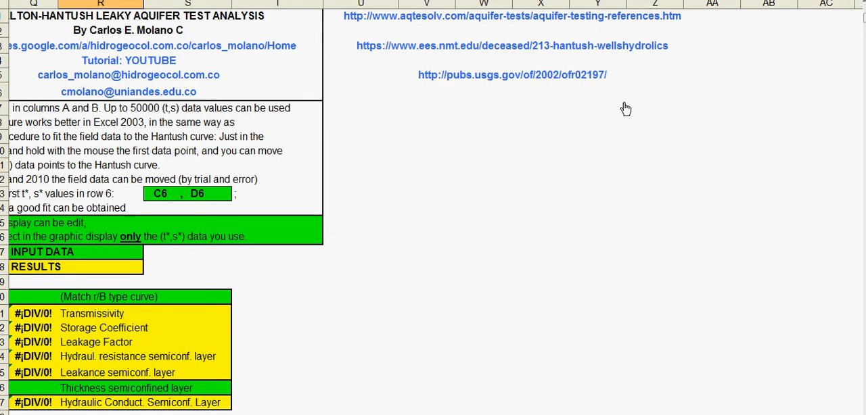
{"action": "mouse_move", "coordinate": [441, 107]}
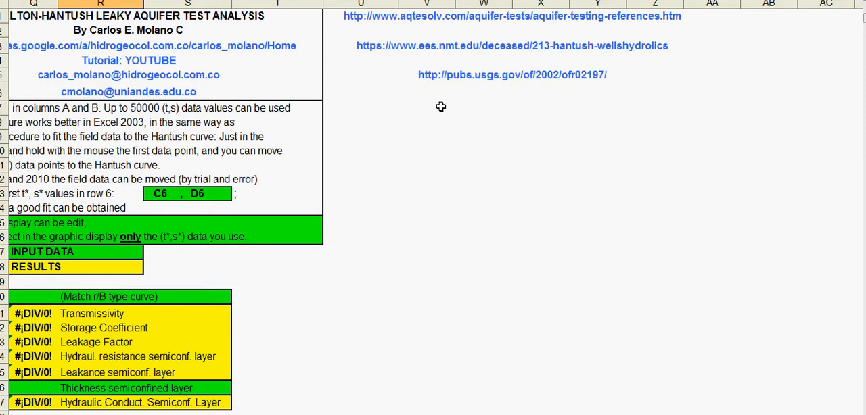
{"action": "mouse_move", "coordinate": [606, 108]}
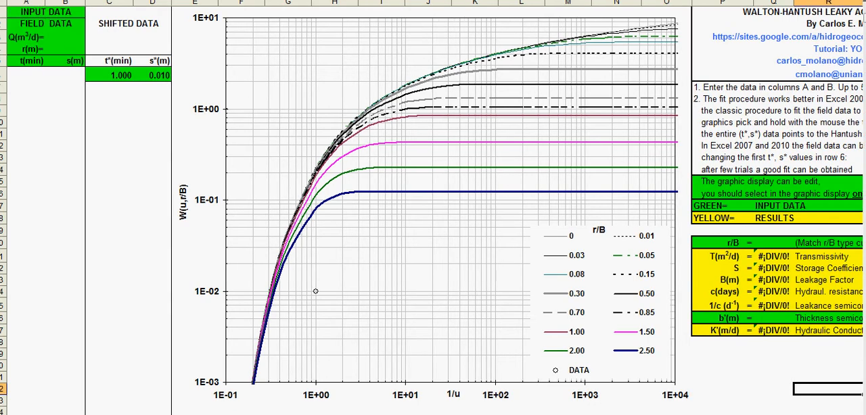
- Enter pumping rate Q = 1037 m³/d and observation distance r = 128.00 m in the input cells
{"action": "left_click", "coordinate": [65, 36]}
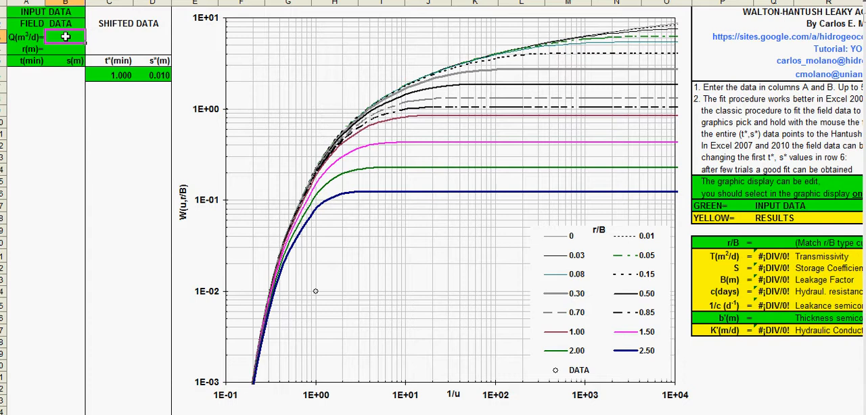
{"action": "type", "text": "1"}
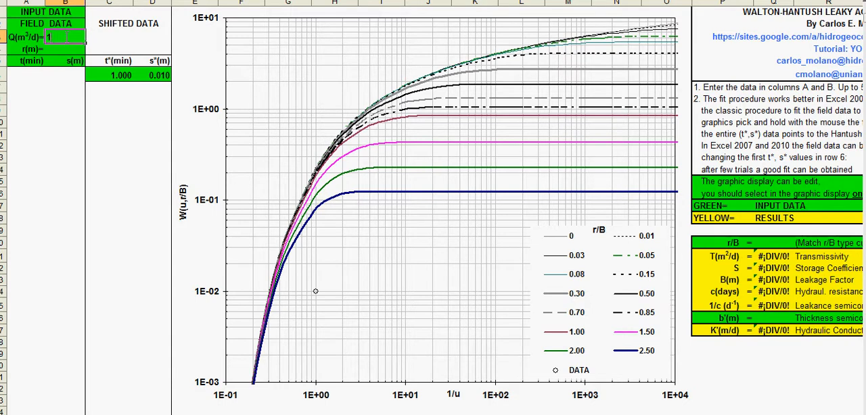
{"action": "type", "text": "1037"}
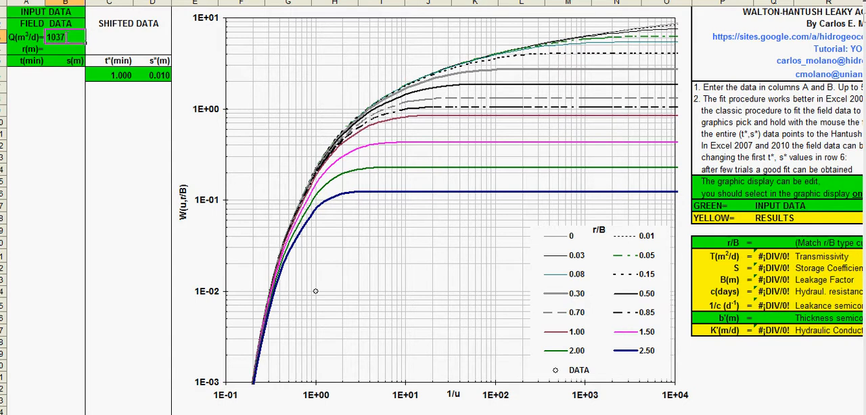
{"action": "left_click", "coordinate": [65, 49]}
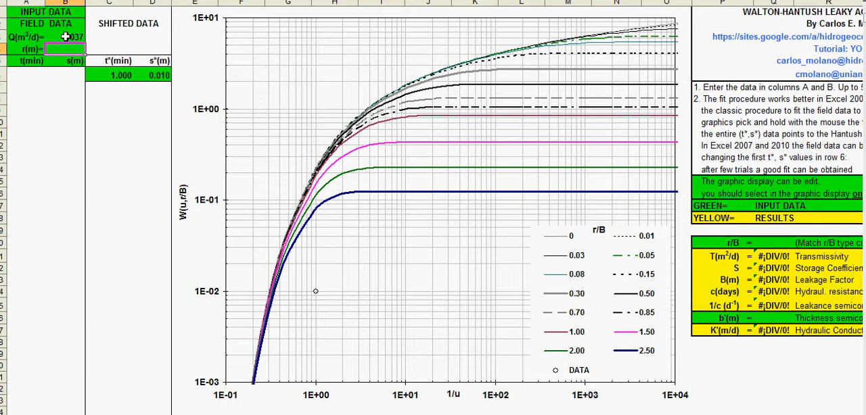
{"action": "type", "text": "128.00"}
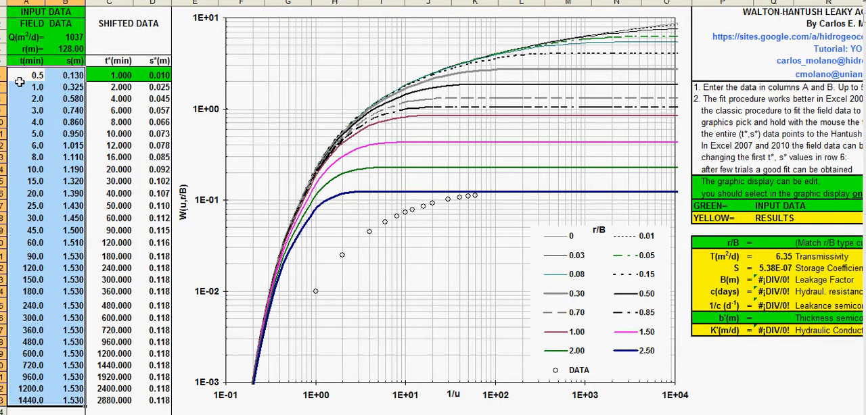
{"action": "mouse_move", "coordinate": [177, 106]}
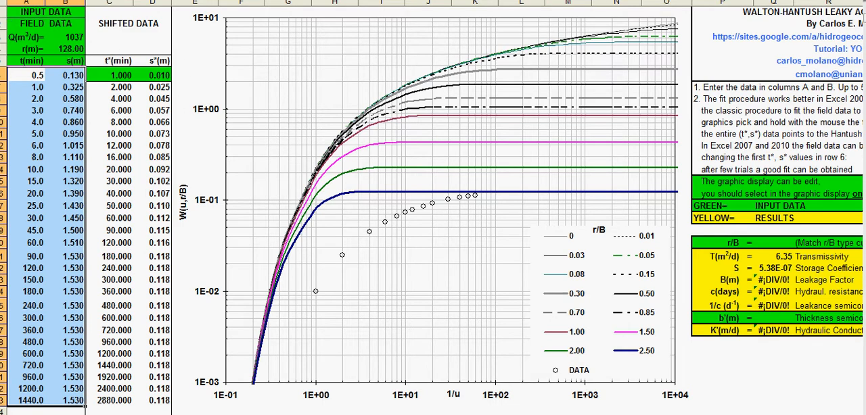
{"action": "mouse_move", "coordinate": [229, 189]}
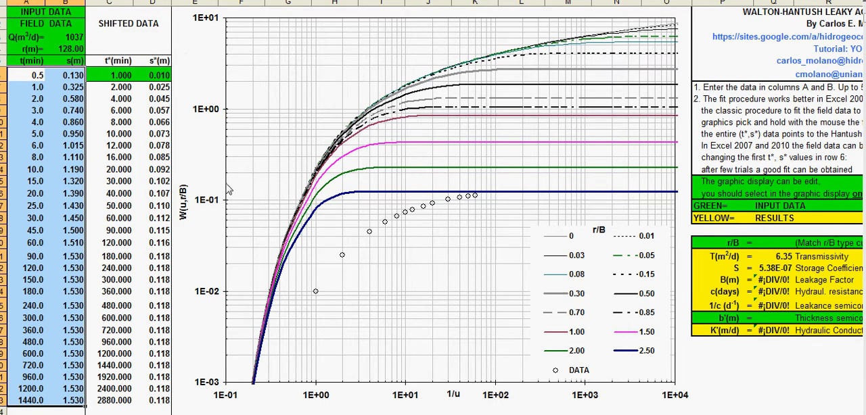
{"action": "mouse_move", "coordinate": [313, 303]}
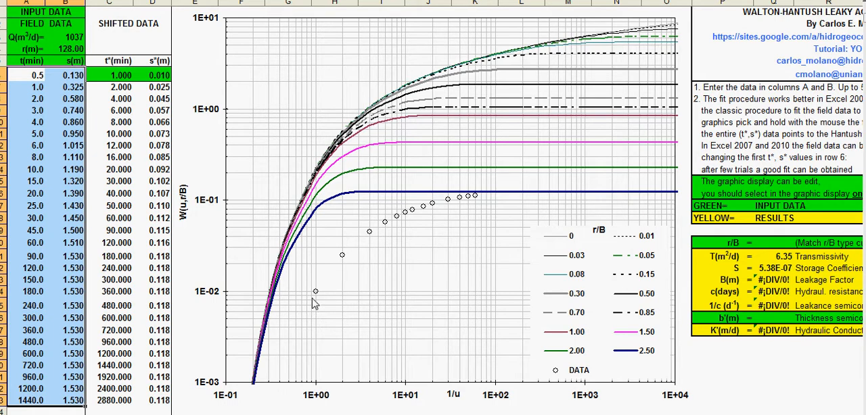
{"action": "mouse_move", "coordinate": [317, 295]}
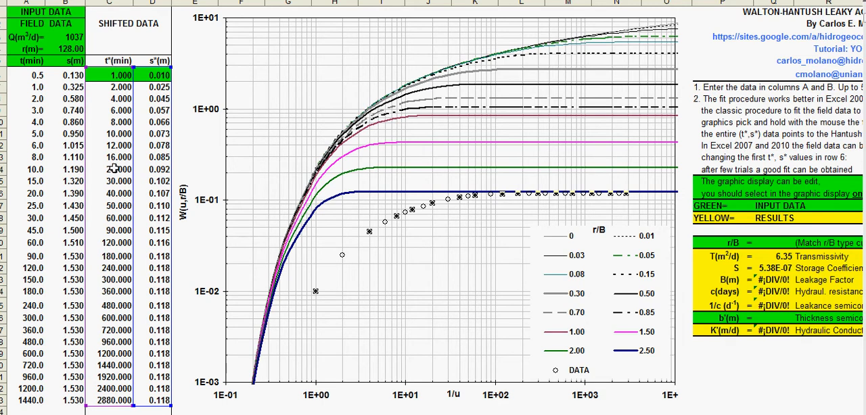
{"action": "mouse_move", "coordinate": [557, 170]}
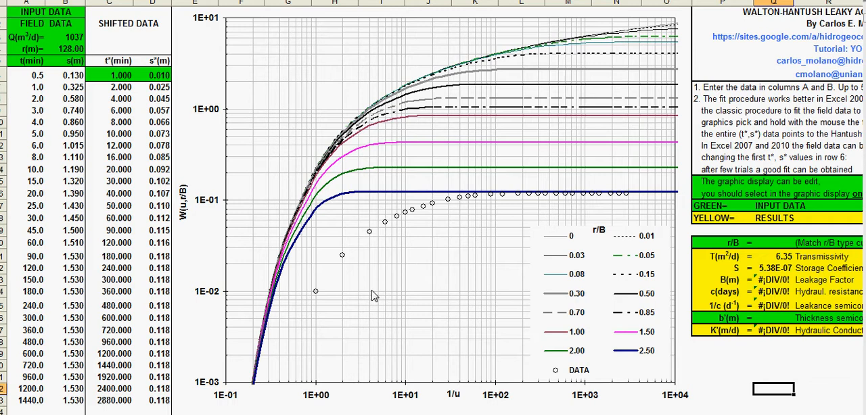
{"action": "mouse_move", "coordinate": [357, 245]}
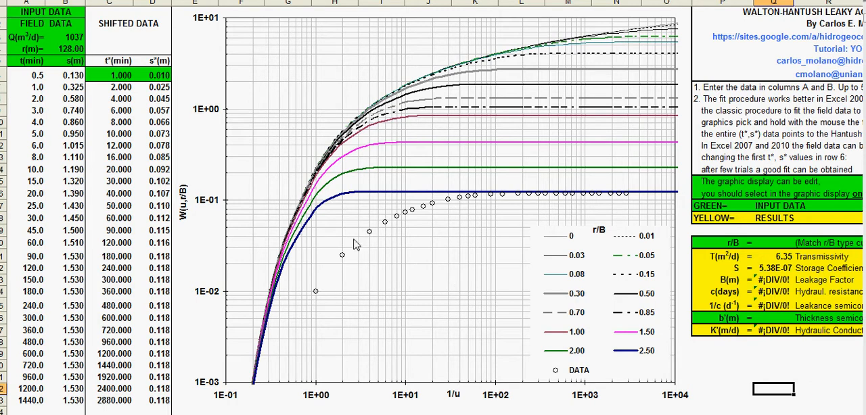
{"action": "mouse_move", "coordinate": [345, 261]}
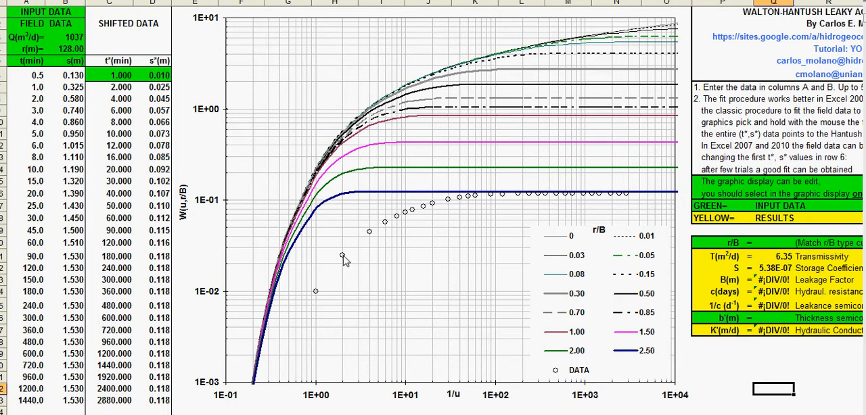
{"action": "mouse_move", "coordinate": [414, 264]}
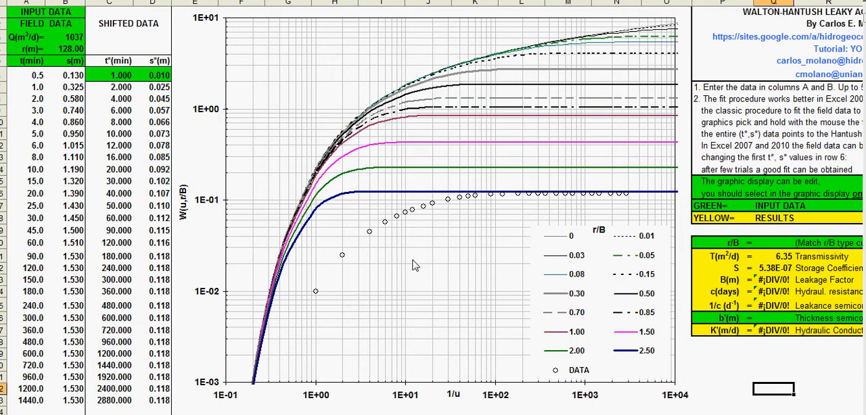
{"action": "mouse_move", "coordinate": [322, 299]}
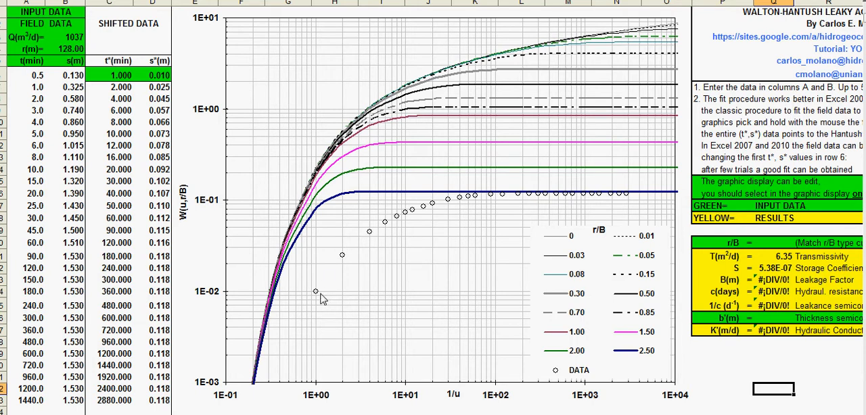
{"action": "mouse_move", "coordinate": [315, 293]}
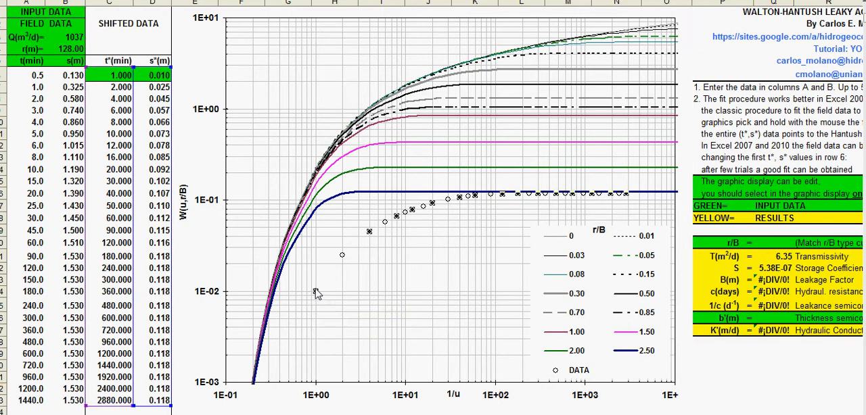
{"action": "mouse_move", "coordinate": [317, 291]}
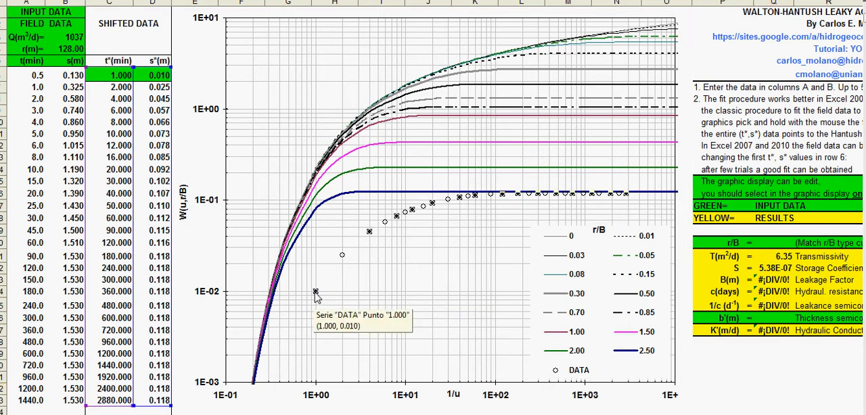
{"action": "mouse_move", "coordinate": [314, 292]}
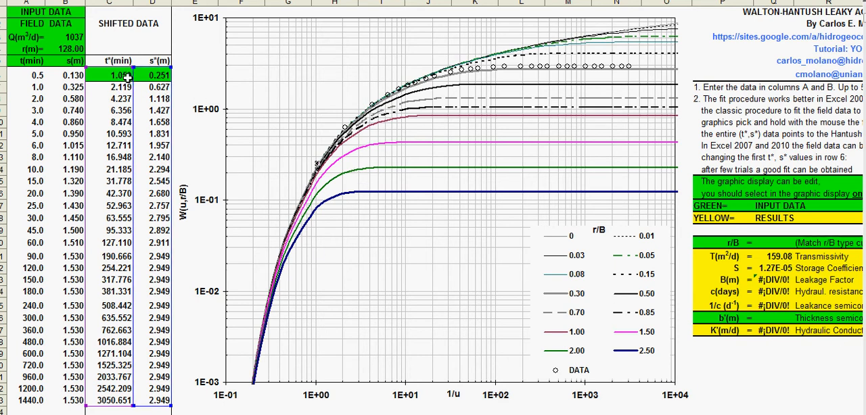
- Change the first shifted time t* to 1.059 and scroll right to compare points with the r/B curves
{"action": "left_click", "coordinate": [157, 75]}
{"action": "type", "text": ".23"}
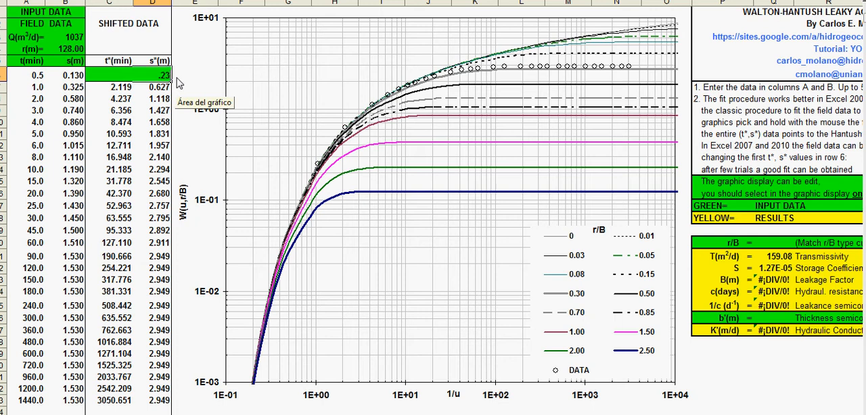
{"action": "type", "text": "1.059"}
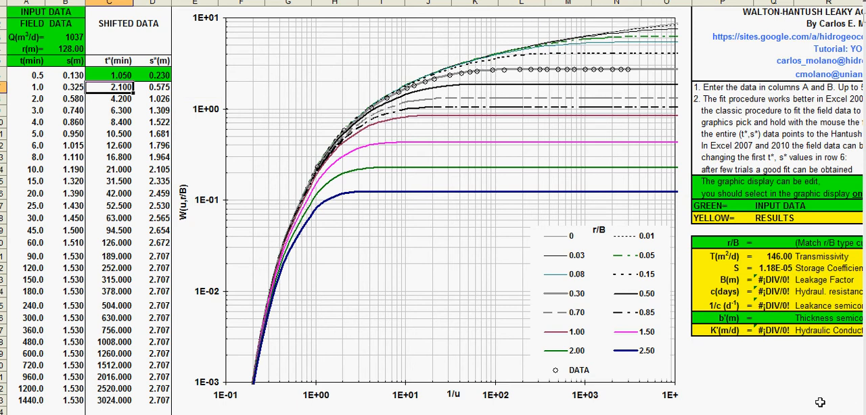
{"action": "scroll", "scroll_direction": "right", "scroll_amount": 3}
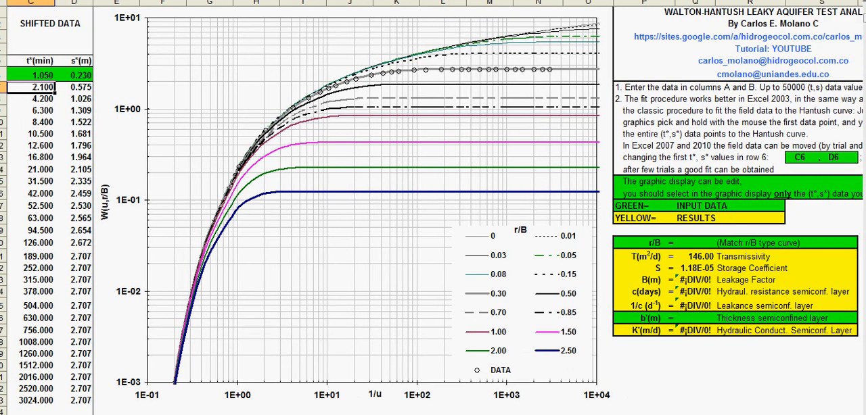
{"action": "mouse_move", "coordinate": [728, 291]}
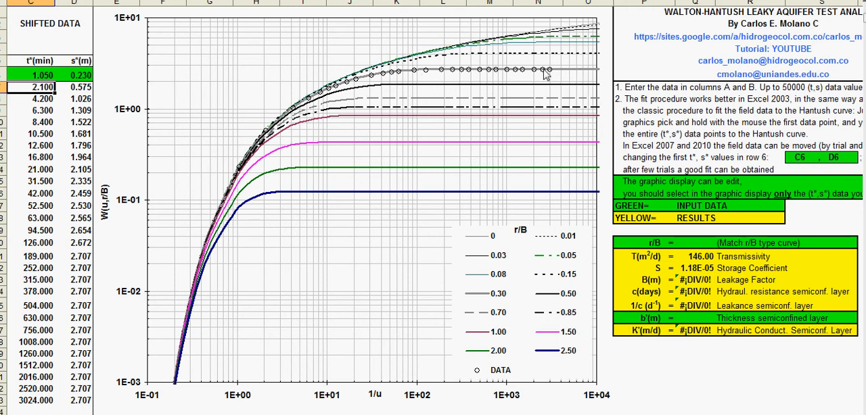
{"action": "mouse_move", "coordinate": [692, 246]}
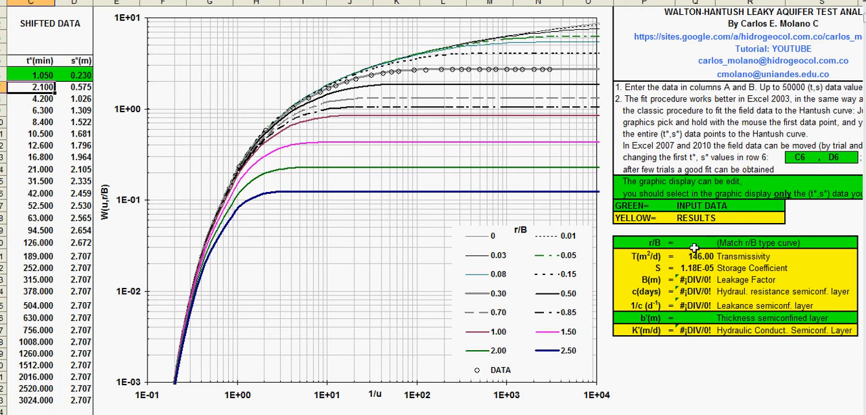
{"action": "mouse_move", "coordinate": [634, 251]}
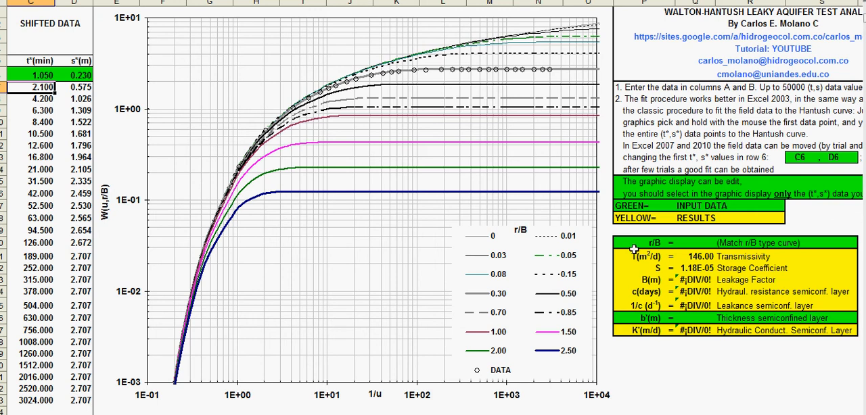
{"action": "mouse_move", "coordinate": [574, 74]}
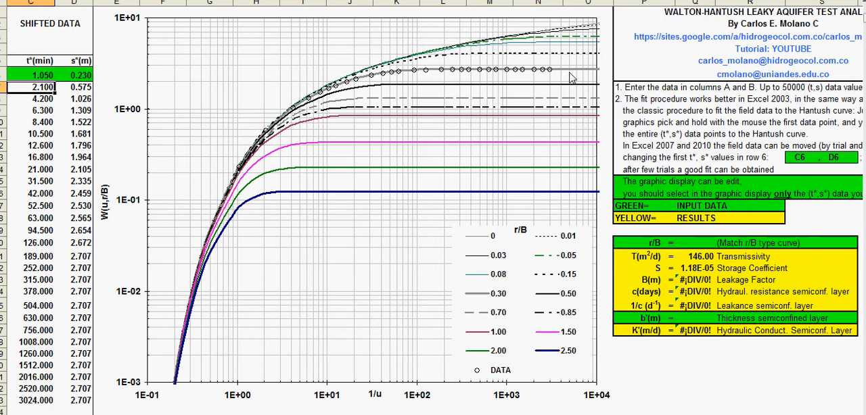
{"action": "mouse_move", "coordinate": [568, 73]}
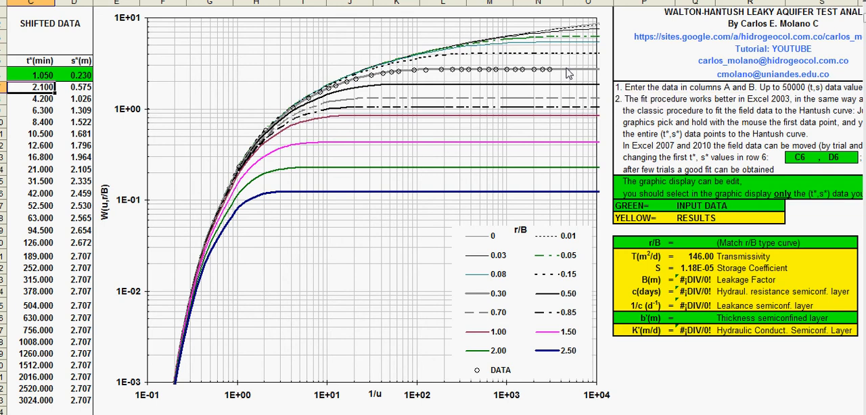
{"action": "mouse_move", "coordinate": [561, 71]}
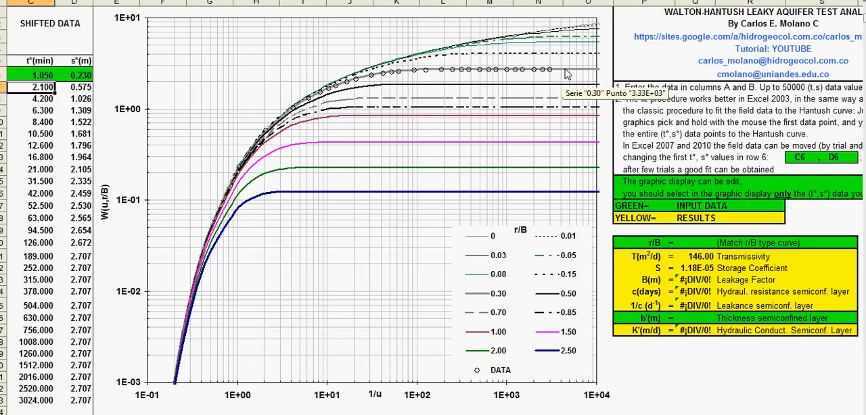
{"action": "mouse_move", "coordinate": [446, 309]}
{"action": "type", "text": "0.3"}
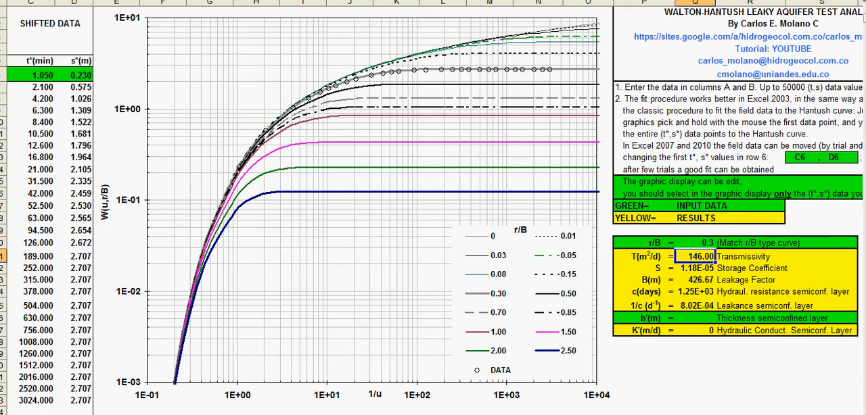
{"action": "mouse_move", "coordinate": [703, 286]}
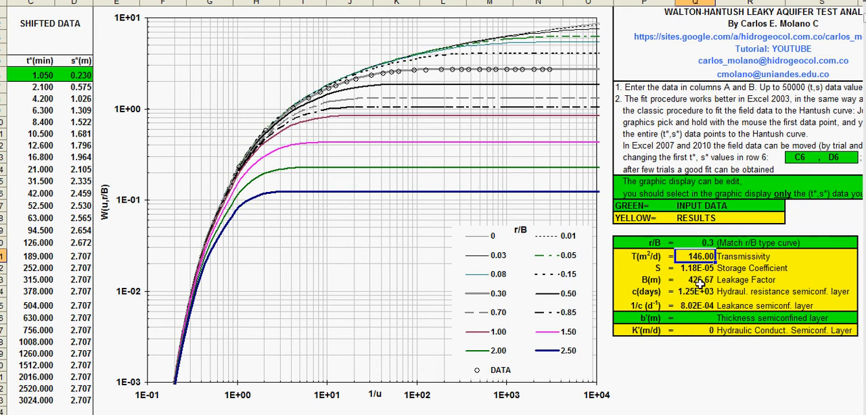
- Inspect the hydraulic resistance c(days) result of 1.25E+03 after the r/B match of 0.3
{"action": "left_click", "coordinate": [697, 292]}
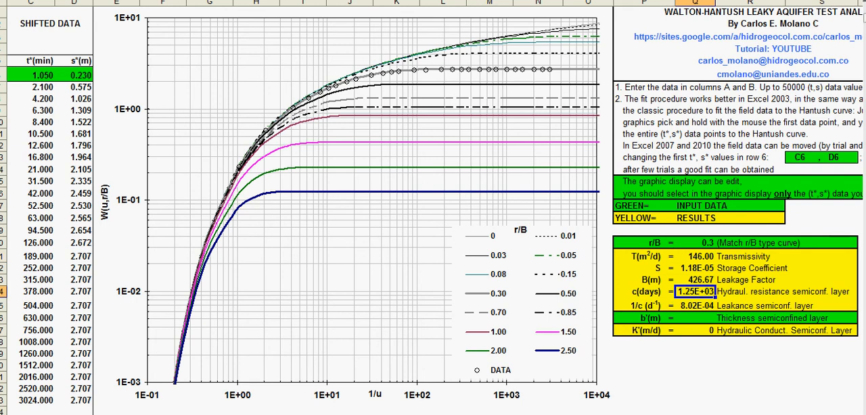
{"action": "mouse_move", "coordinate": [750, 386]}
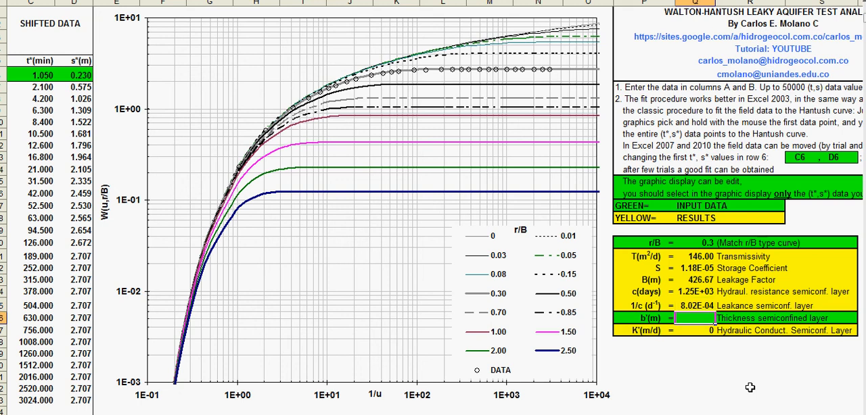
- Enter a semiconfined layer thickness b of 10 m
{"action": "type", "text": "10"}
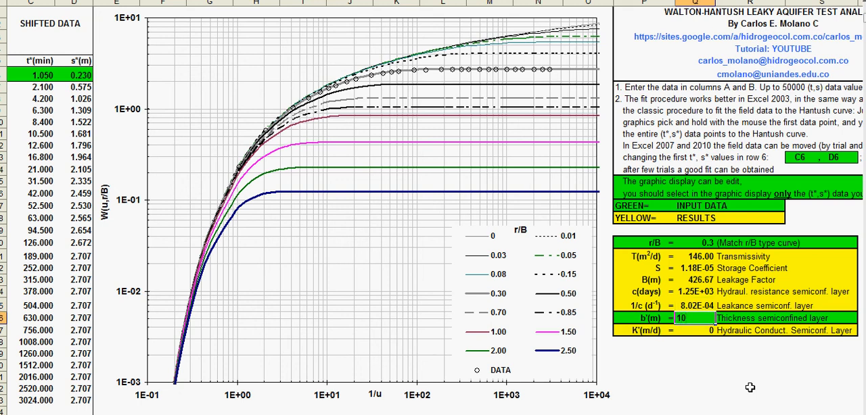